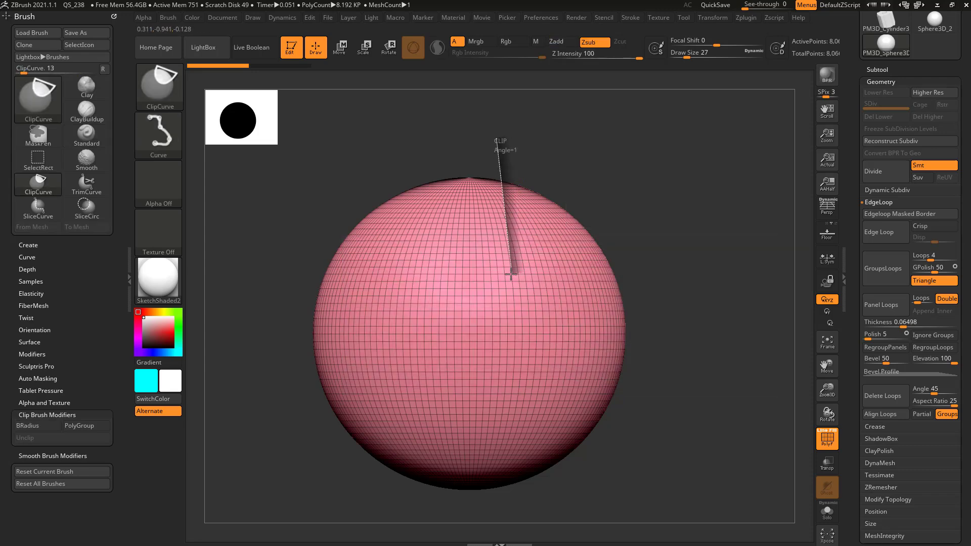
Step: Cut a stepped notch out of the sphere's front with TrimCurve strokes and inspect it
drag(512, 274, 555, 300)
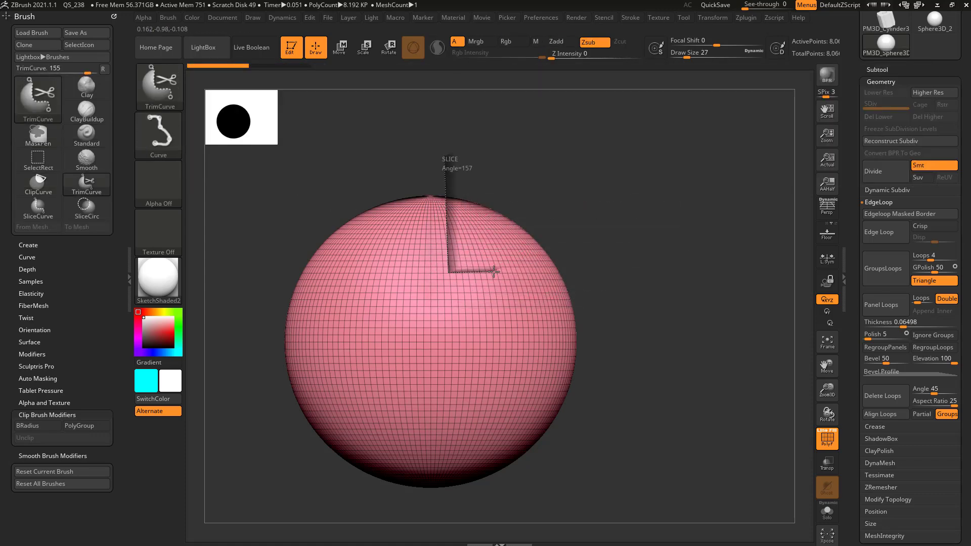
drag(492, 271, 535, 383)
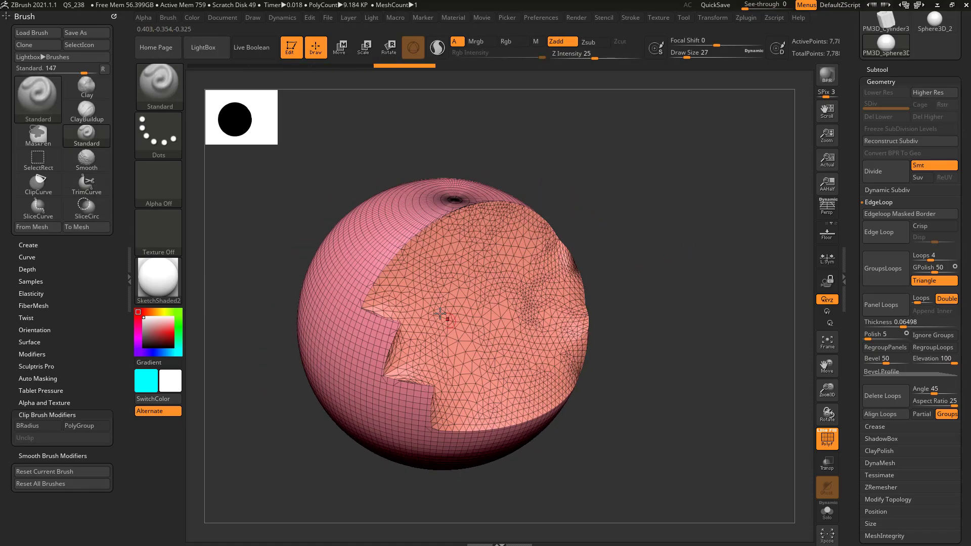
drag(440, 313, 396, 291)
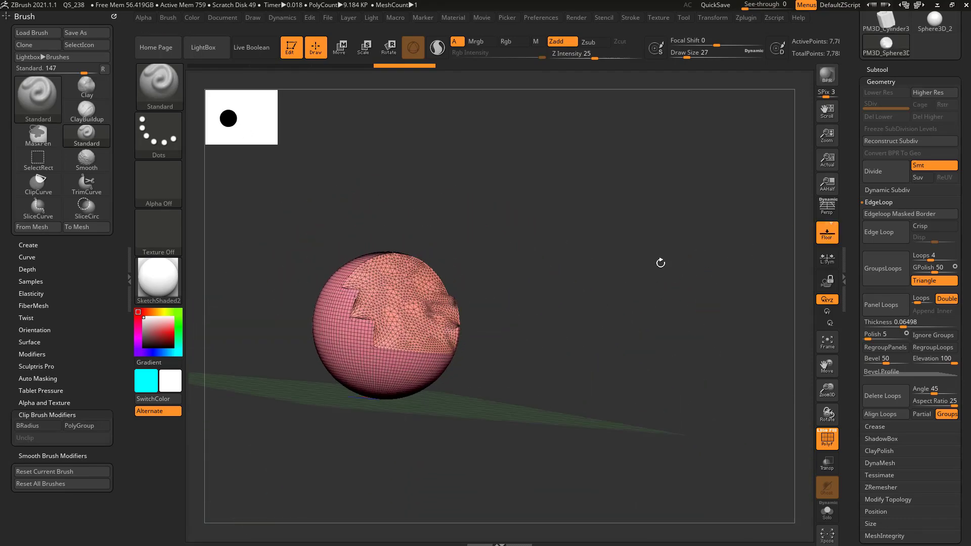
Step: Undo the trim, hide part of the sphere, and remove the hidden polygons with Del Hidden
drag(660, 264, 609, 353)
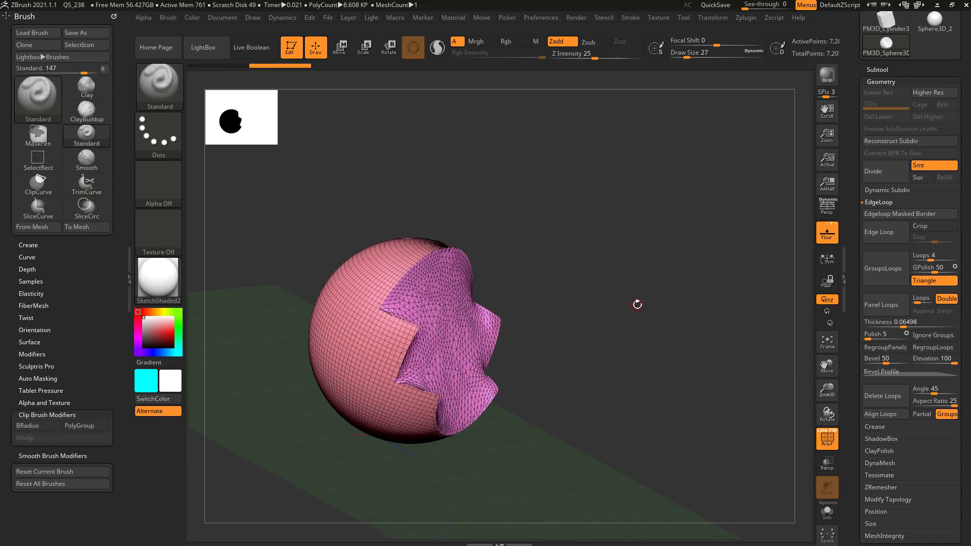
click(38, 100)
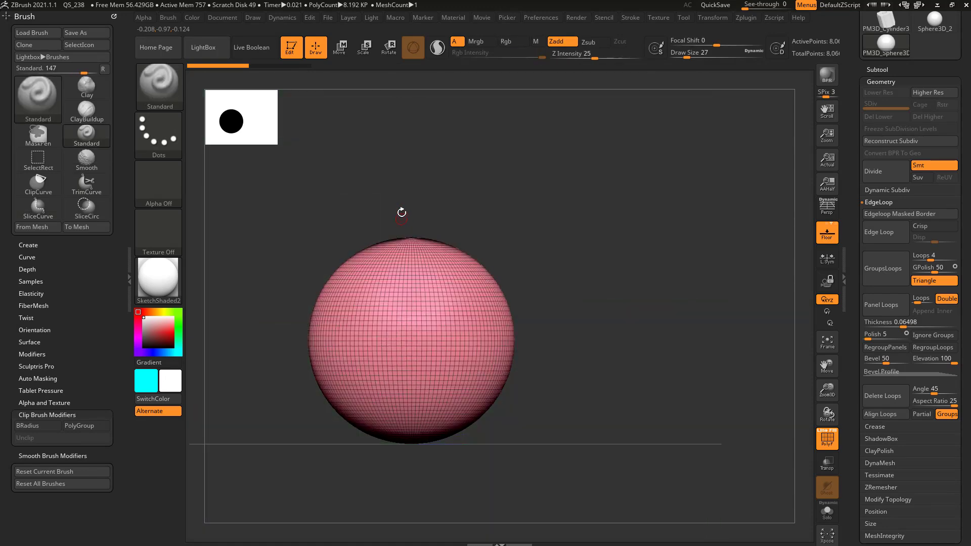
drag(402, 214, 453, 302)
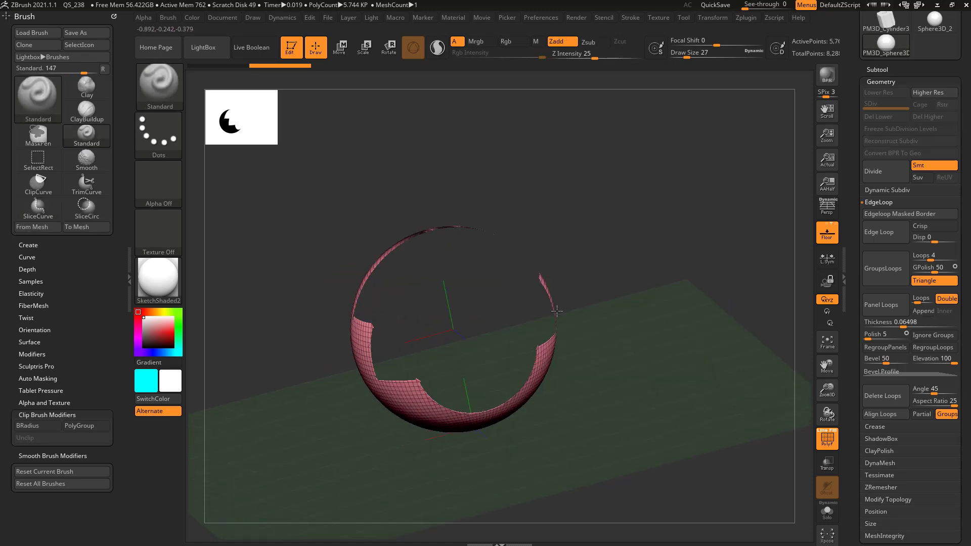
drag(557, 309, 765, 199)
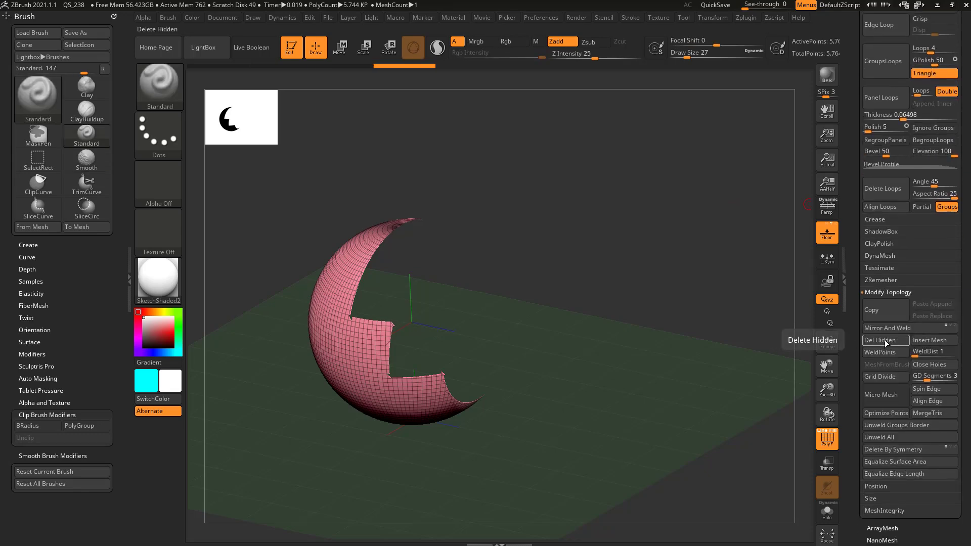
click(886, 340)
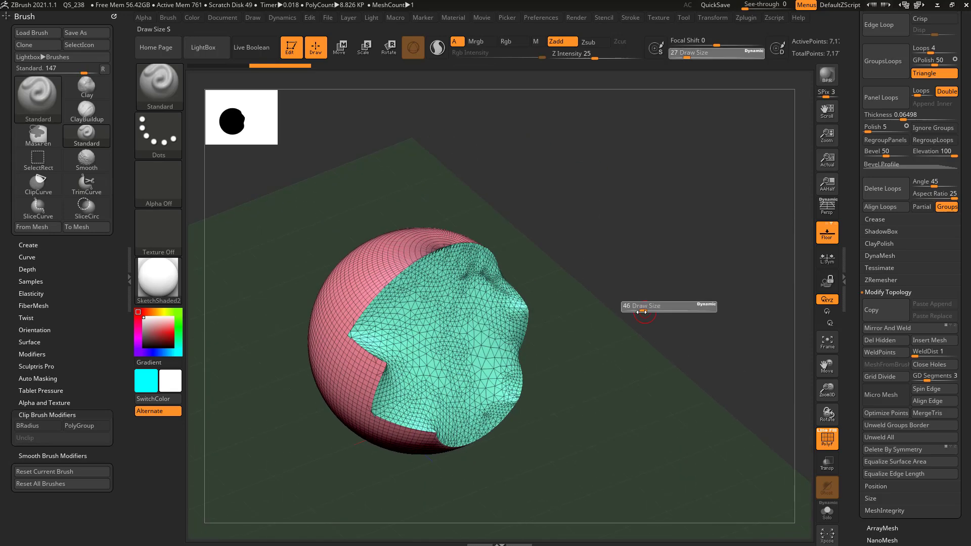
Step: Raise the brush Draw Size to 35 and switch to the Transpose gizmo
drag(643, 313, 340, 314)
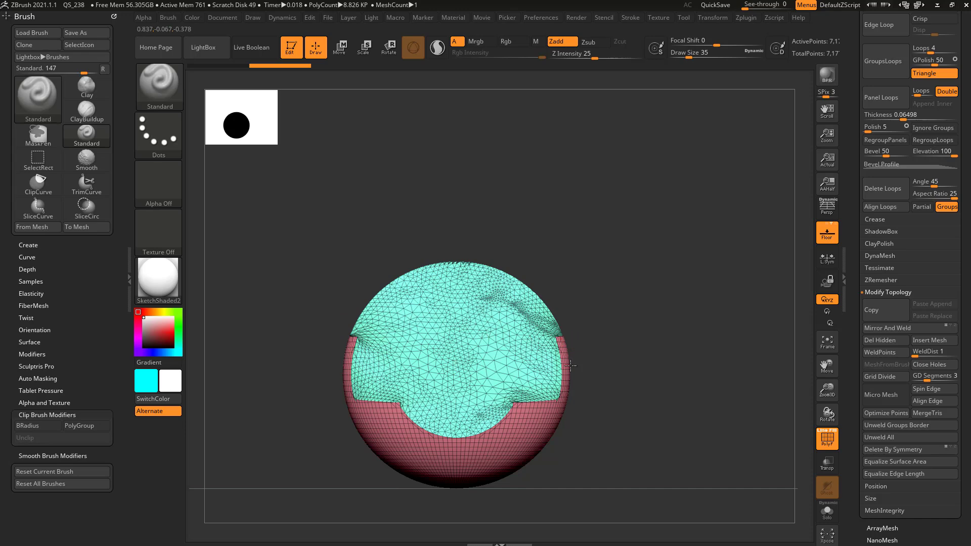
drag(569, 365, 640, 321)
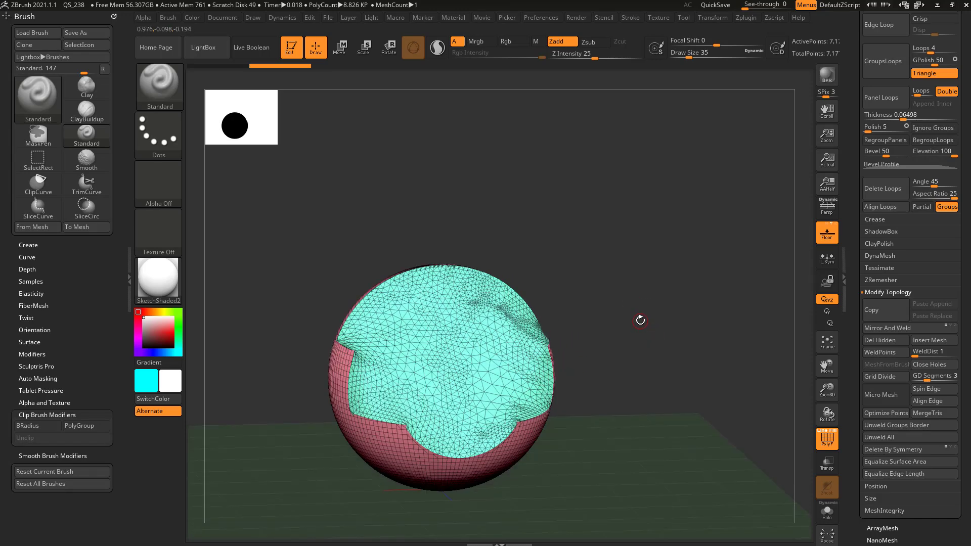
click(340, 48)
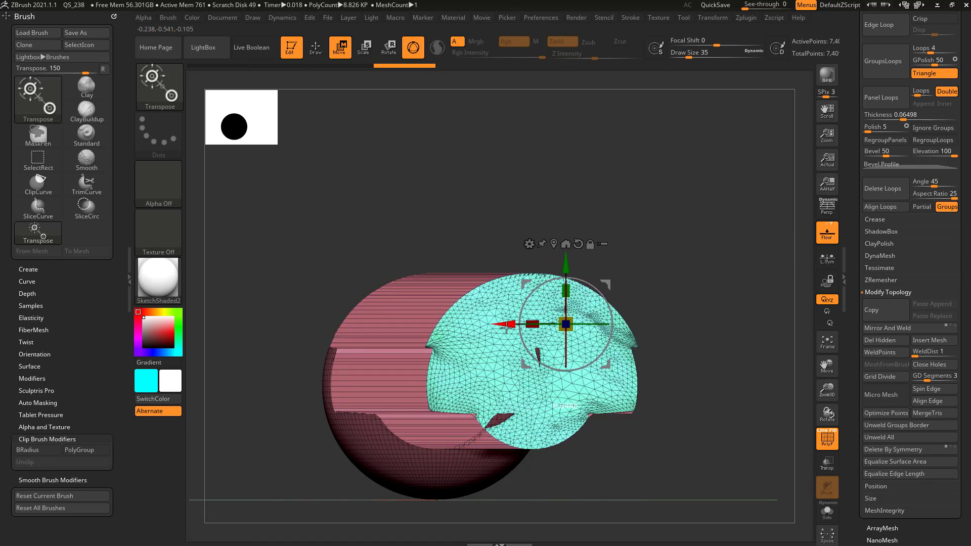
Step: Extrude the unmasked cut region far outward along the Transpose move axis into a long stepped column
drag(564, 324, 716, 325)
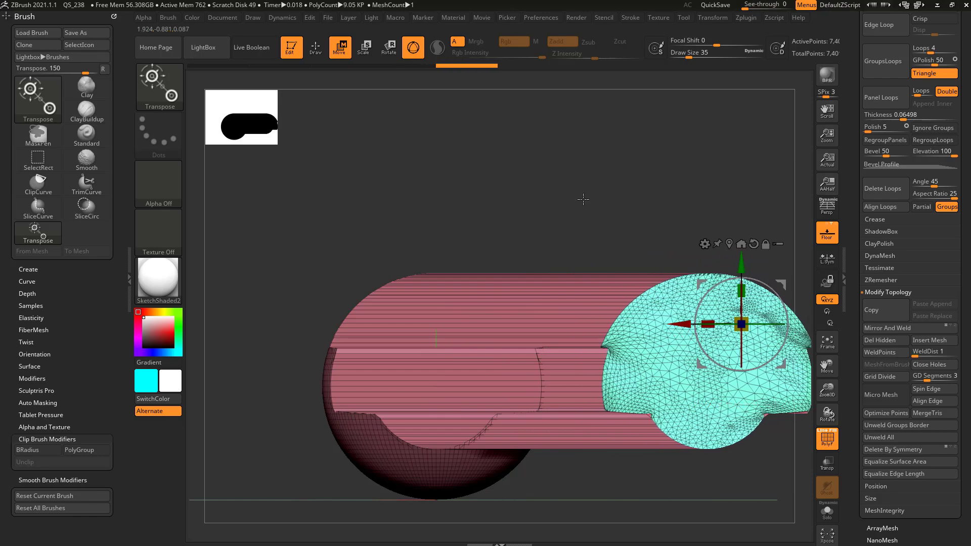
drag(583, 199, 452, 335)
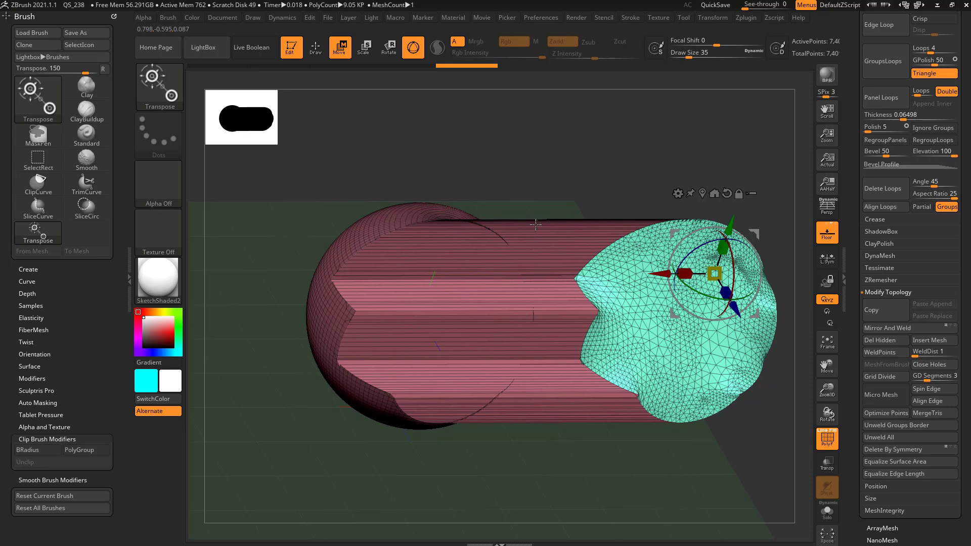
mouse_move(581, 234)
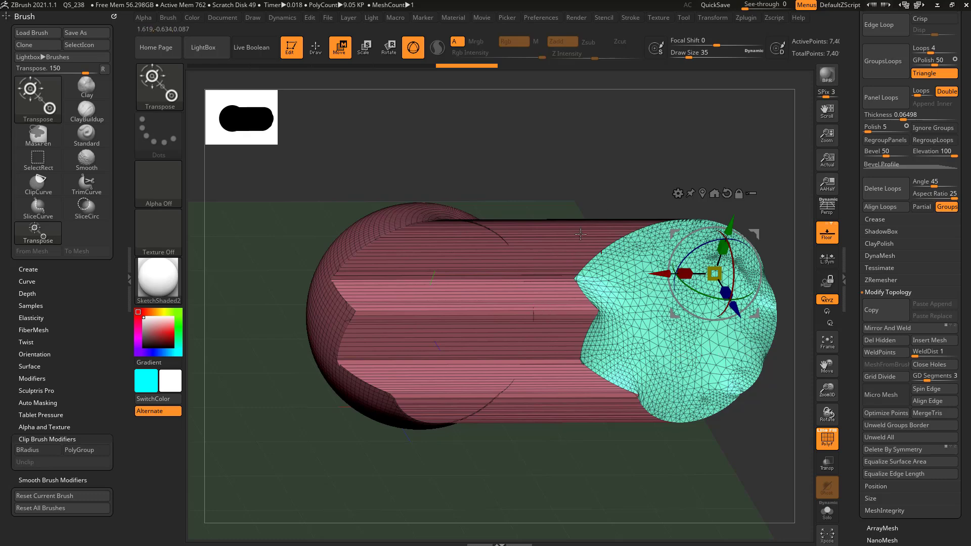
drag(580, 233, 613, 283)
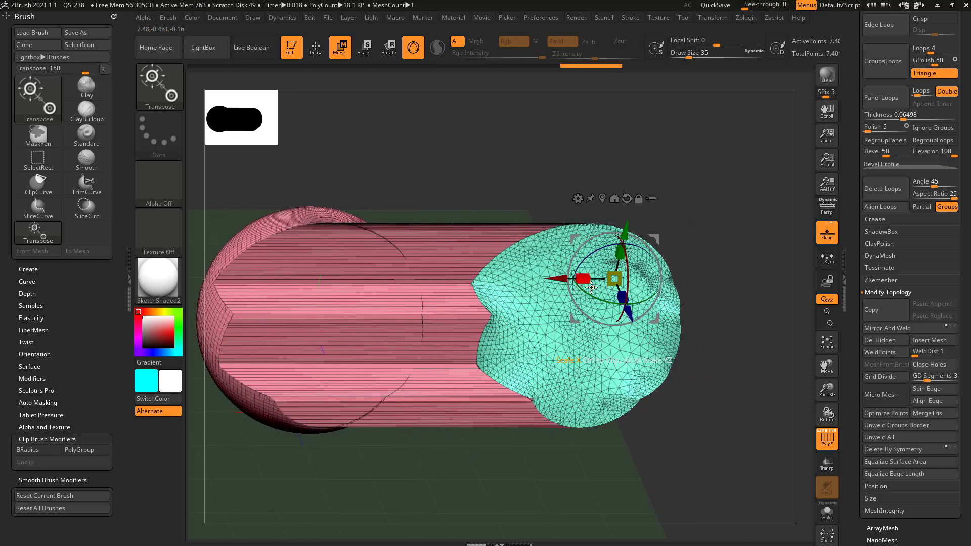
drag(592, 279, 638, 280)
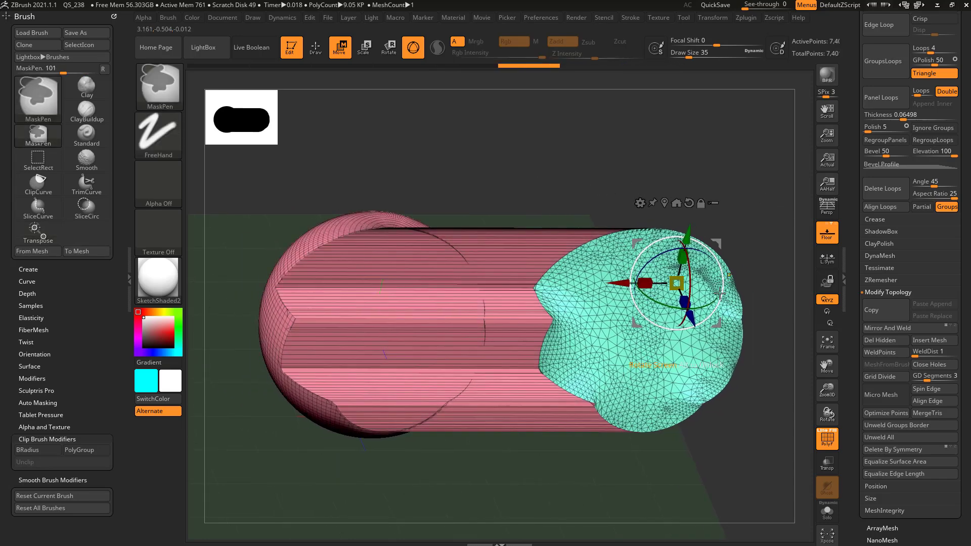
Step: Hide the sphere body with MaskPen and Visibility settings so only the stepped block shows
click(38, 96)
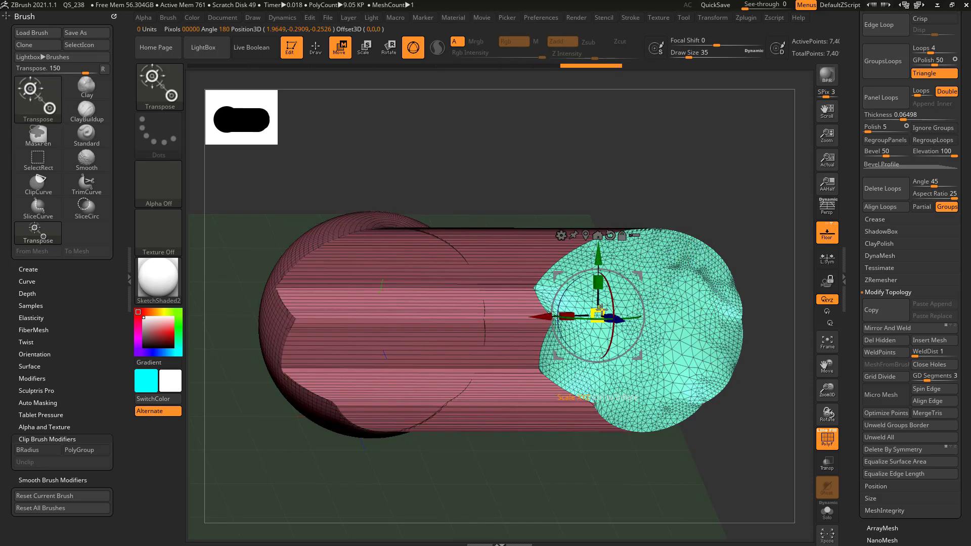
click(316, 47)
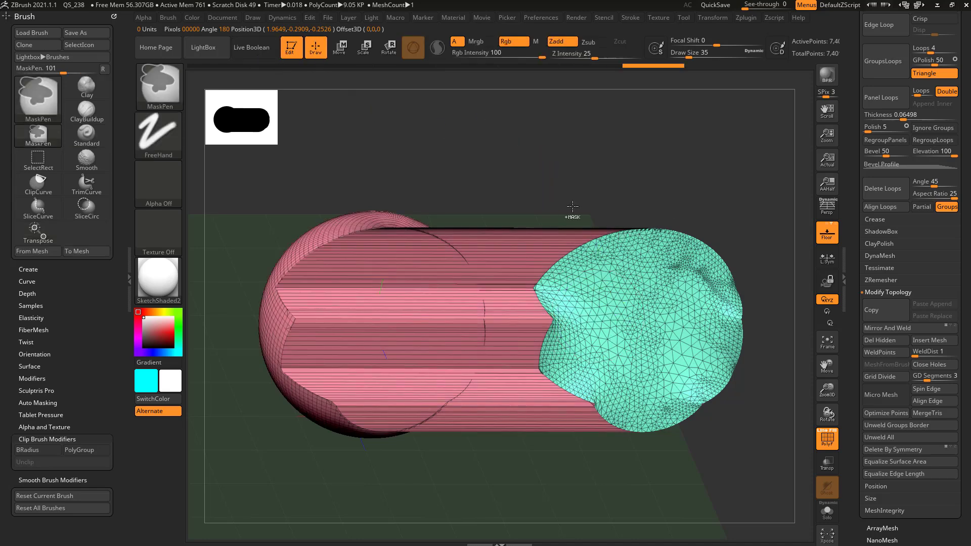
click(159, 87)
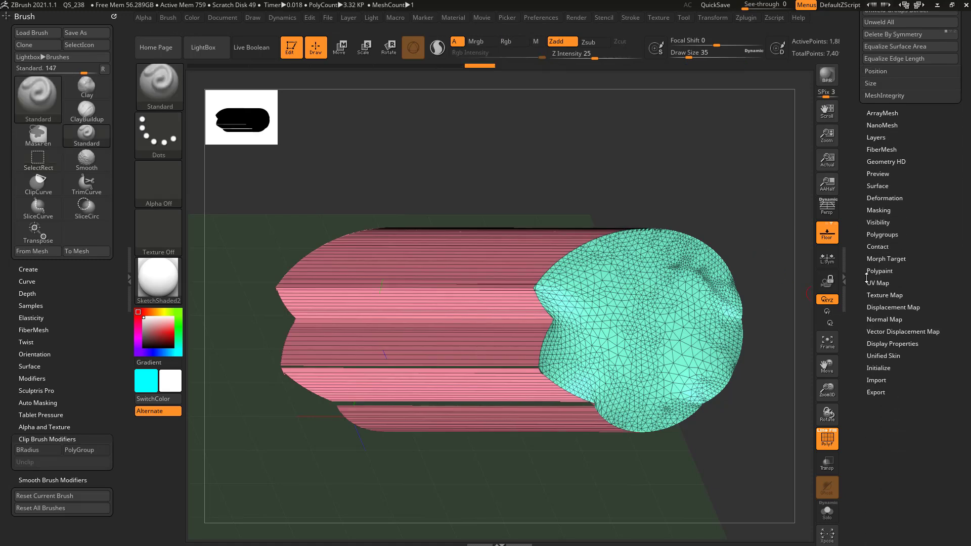
click(878, 223)
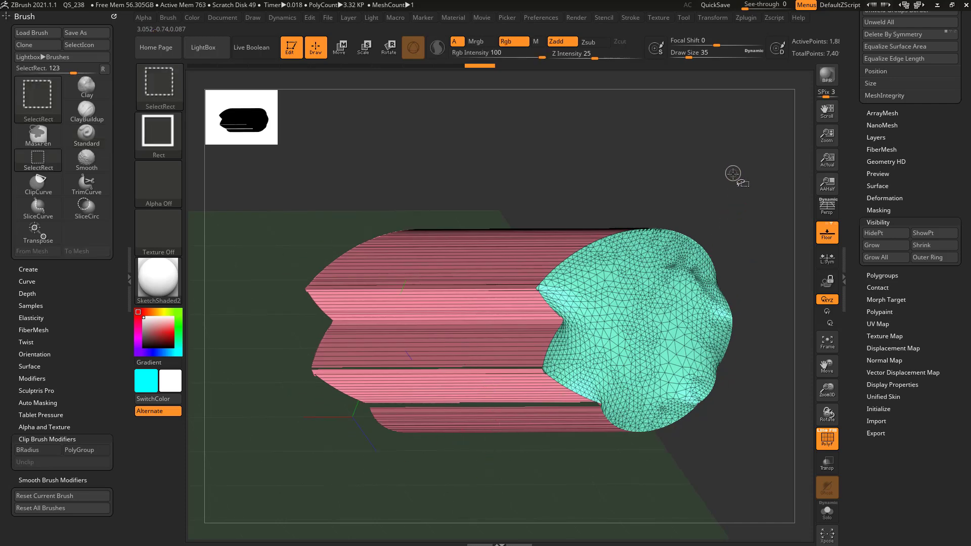
click(86, 136)
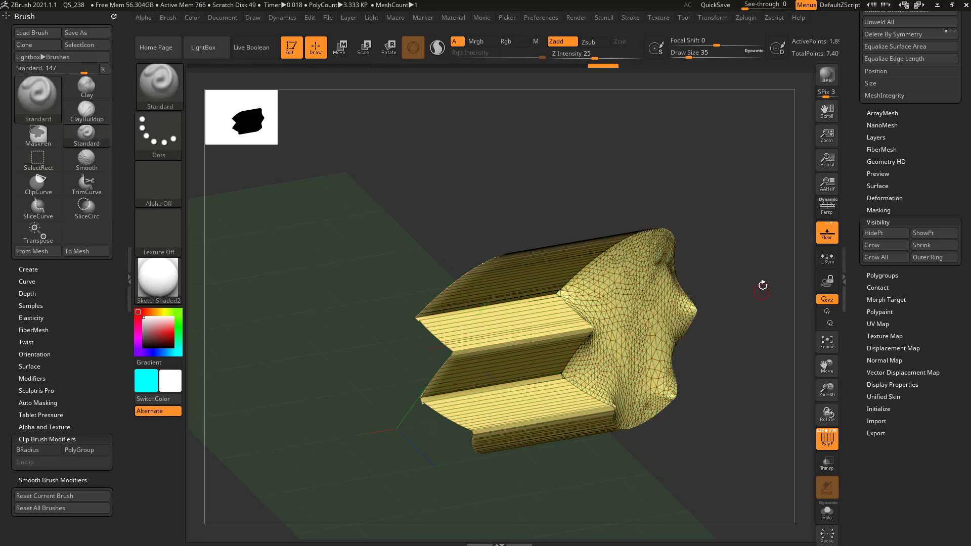
drag(763, 286, 694, 312)
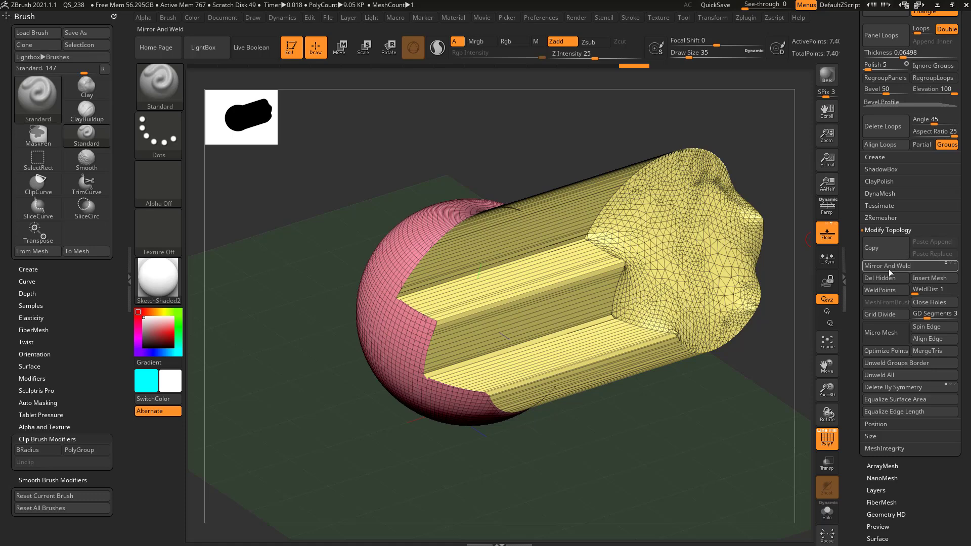
Step: Unhide all geometry and remove the stepped column via Modify Topology
click(896, 266)
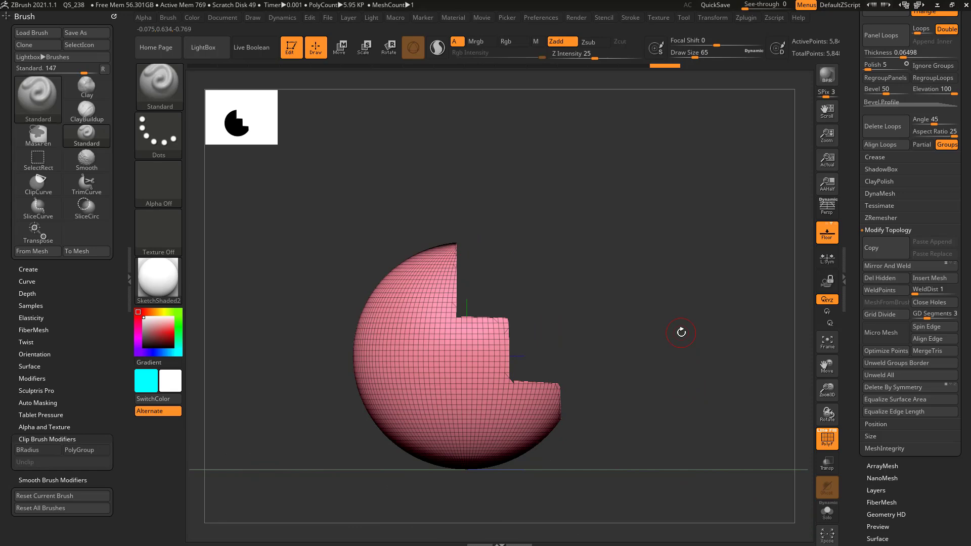
mouse_move(686, 301)
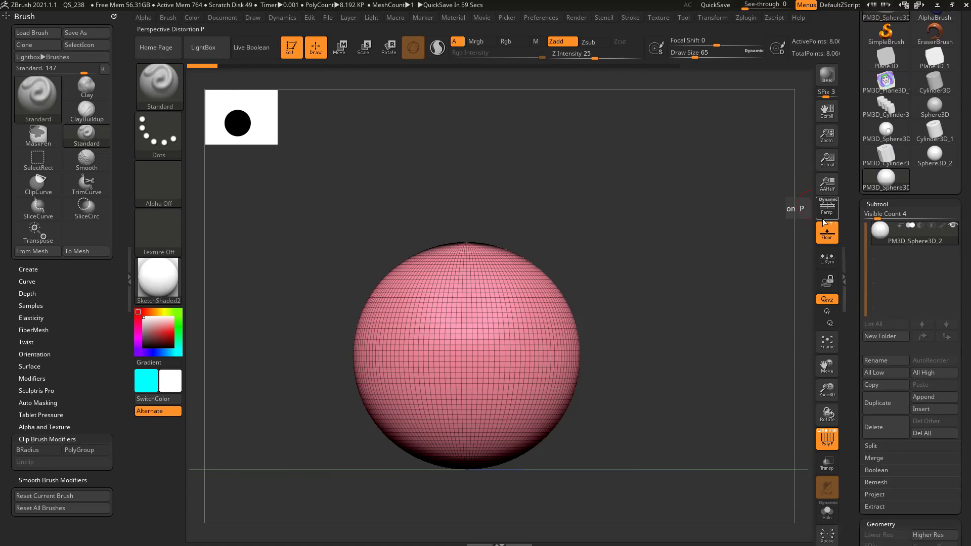
Step: Append a Cube3D as a second subtool overlapping the upper sphere
click(934, 375)
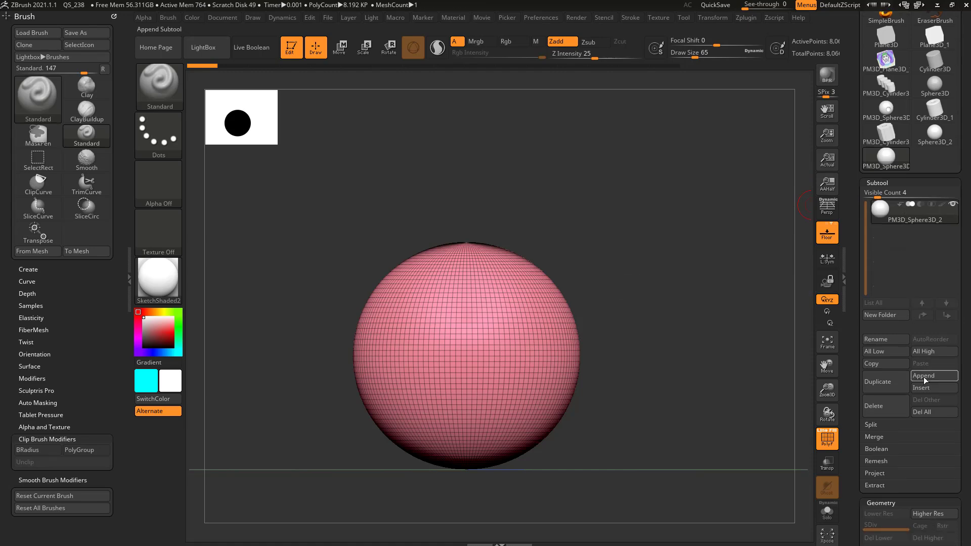
click(923, 376)
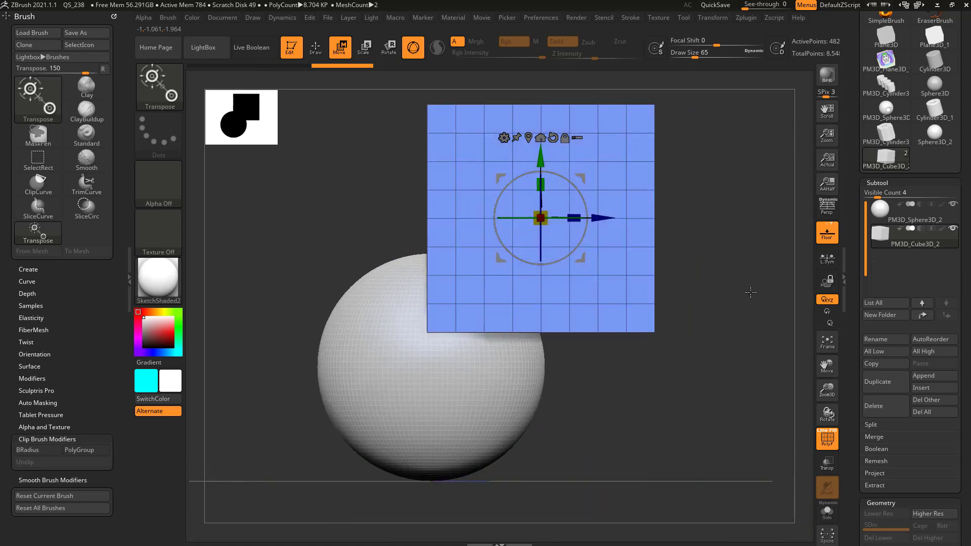
Step: Ctrl-duplicate the cube into stepped copies and enable Live Boolean so they subtract from the sphere
drag(540, 216, 500, 226)
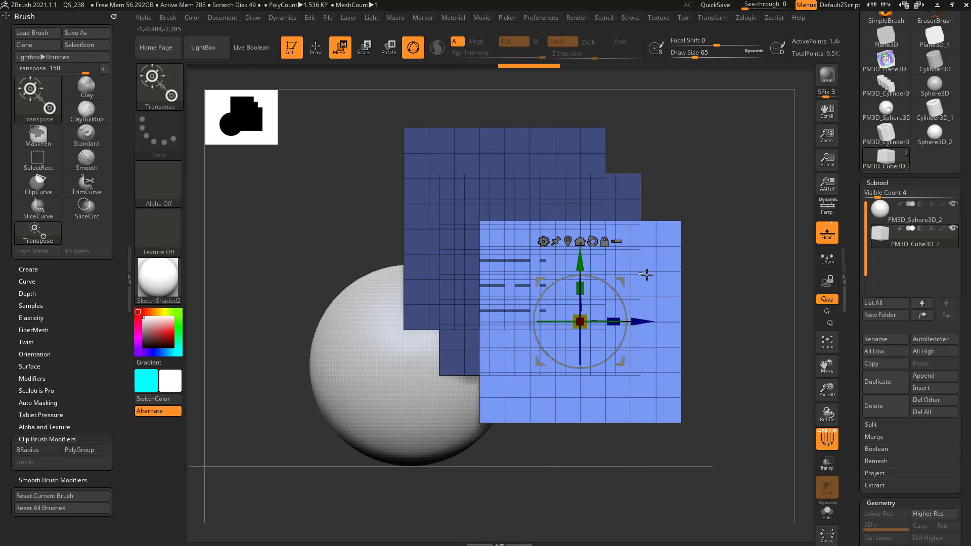
click(315, 48)
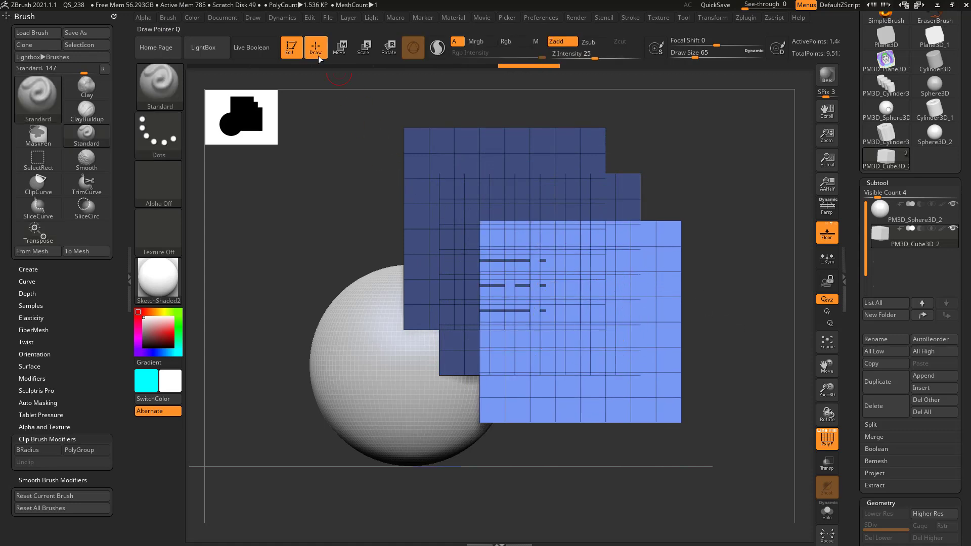
click(37, 92)
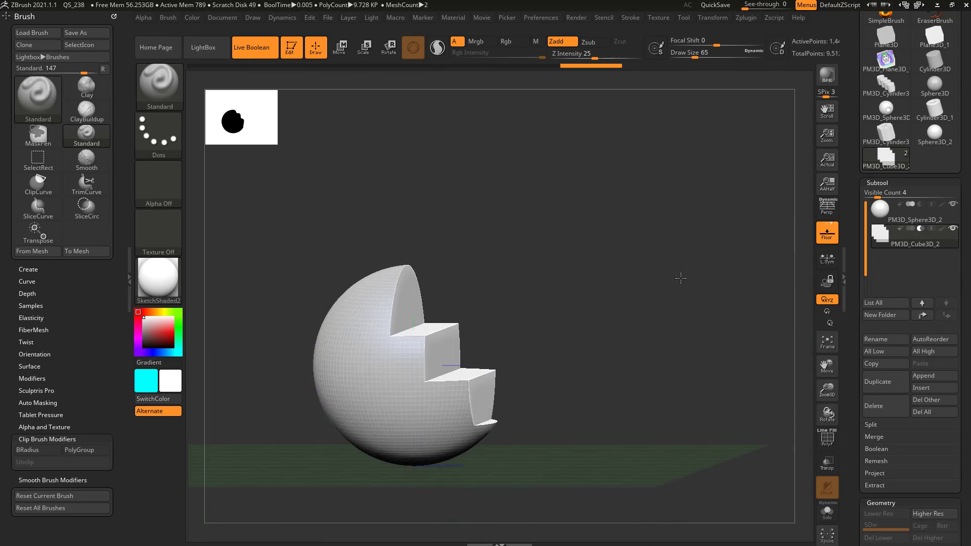
Step: Check the cutters with Live Boolean toggled, then stretch the cubes through the whole sphere
drag(681, 279, 806, 295)
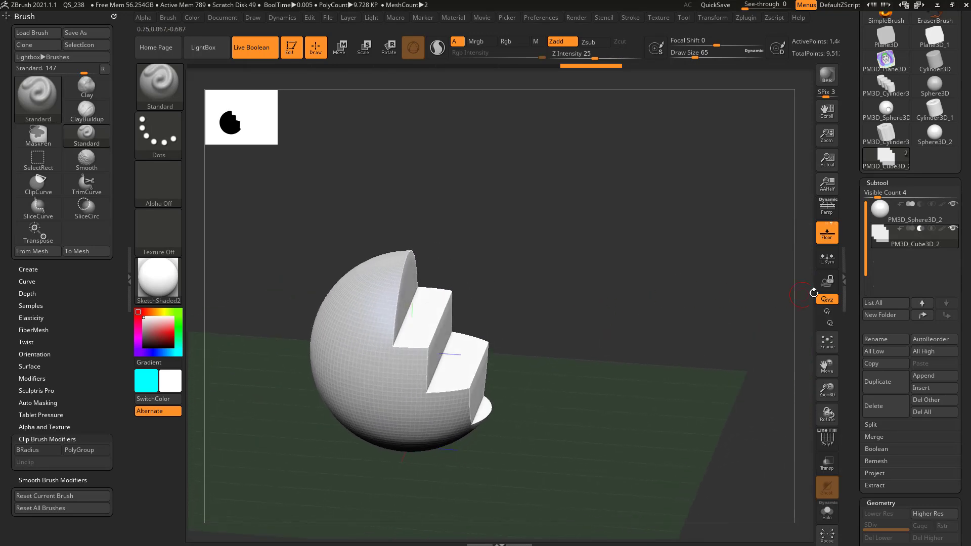
click(827, 439)
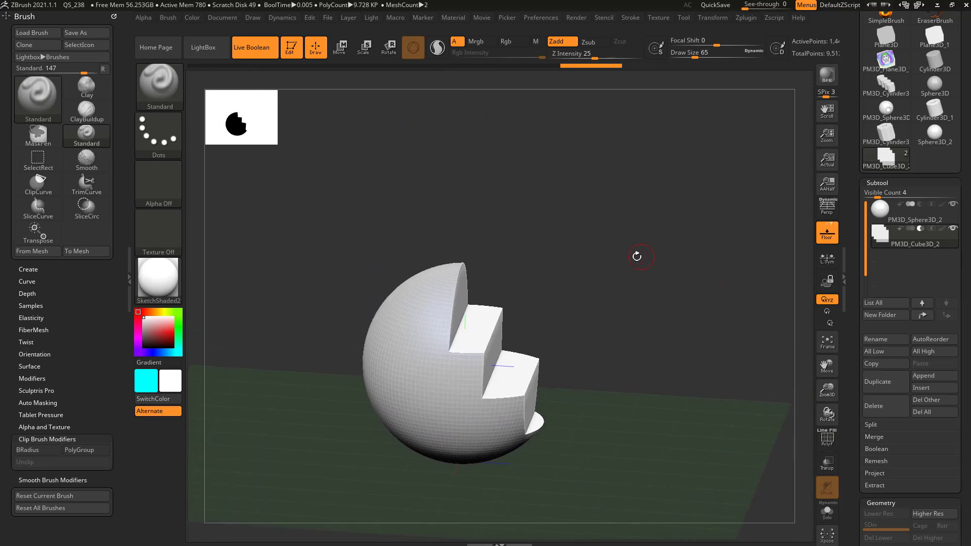
click(254, 47)
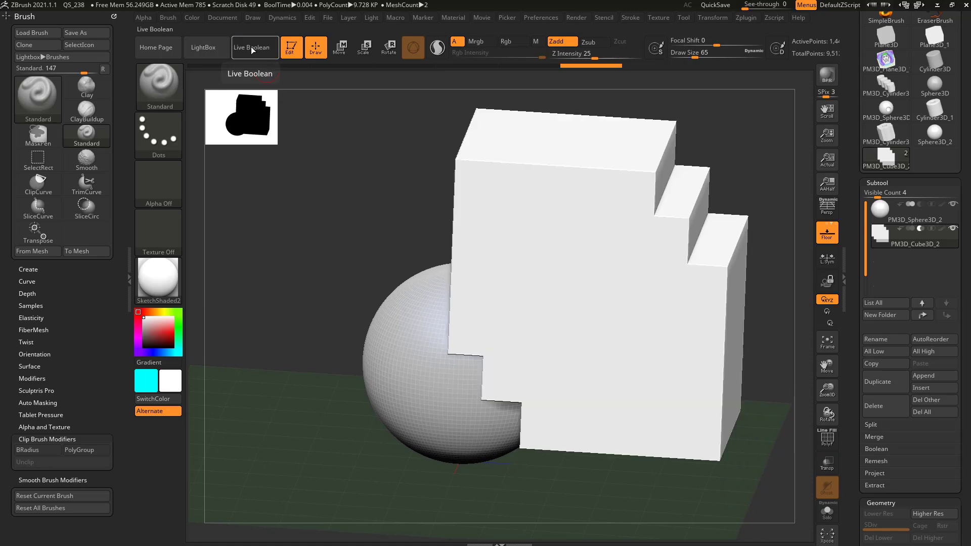
click(254, 48)
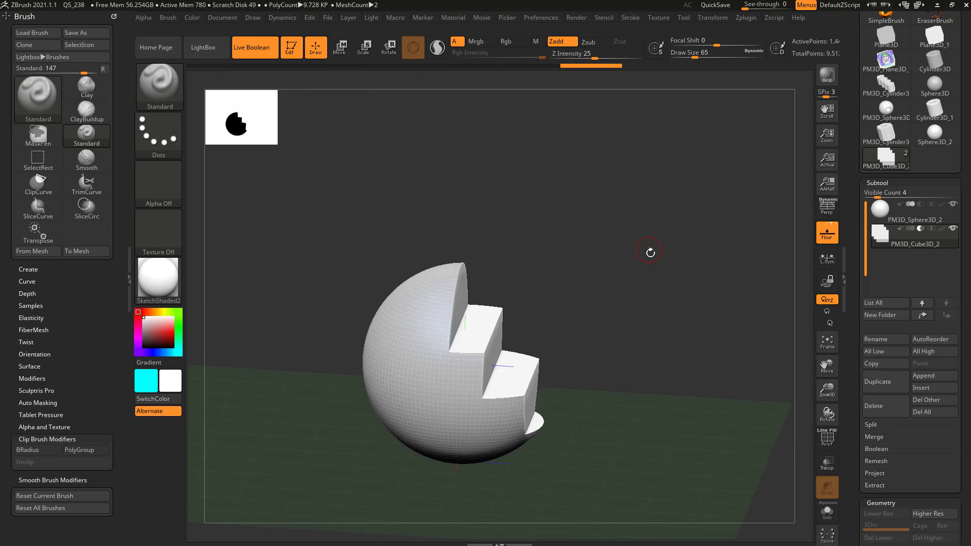
click(339, 47)
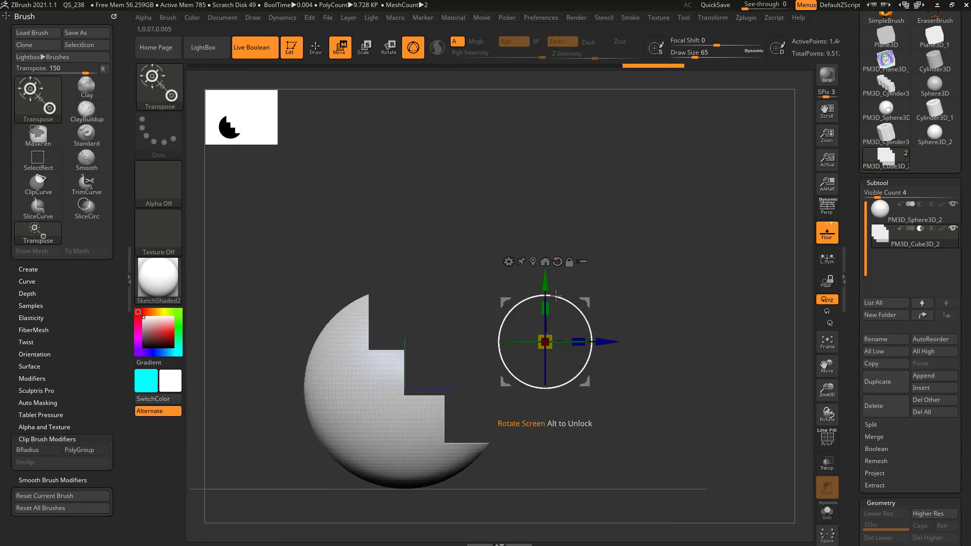
drag(545, 343, 586, 333)
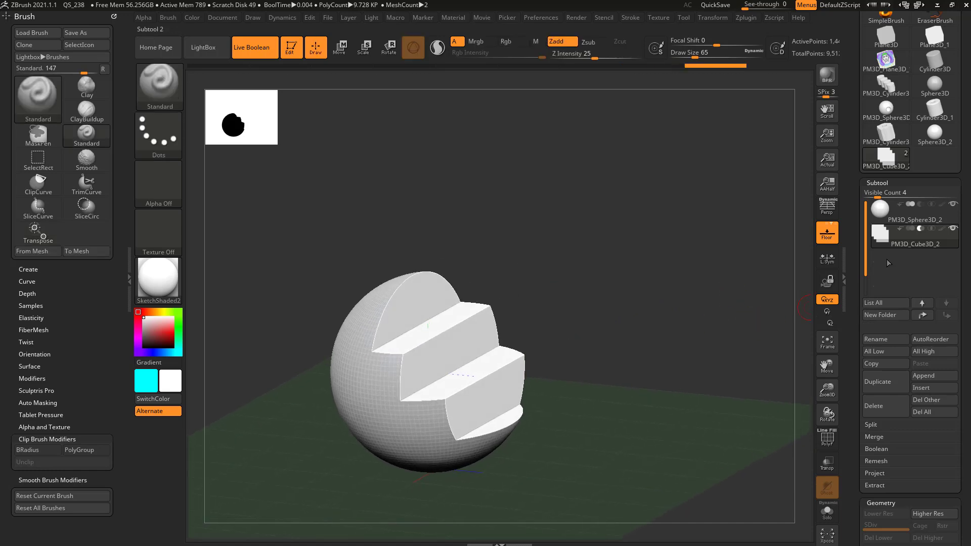
Step: Remesh the sphere subtool with DynaMesh and turn off the Polyframe overlay
click(914, 220)
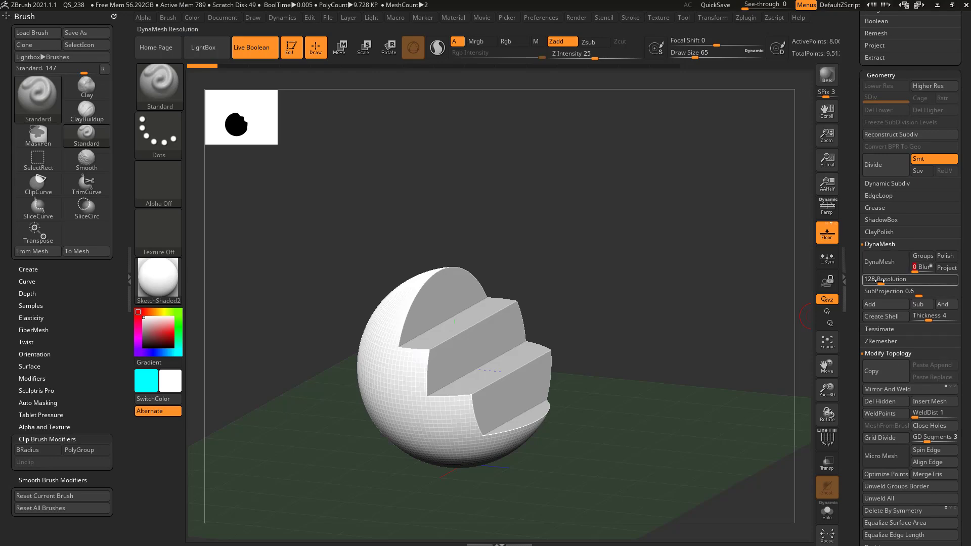
click(879, 261)
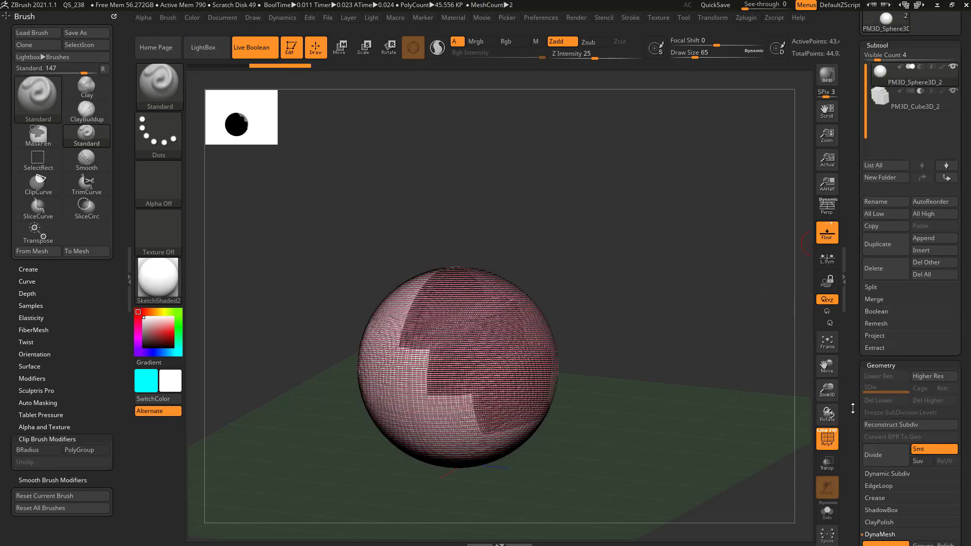
click(827, 512)
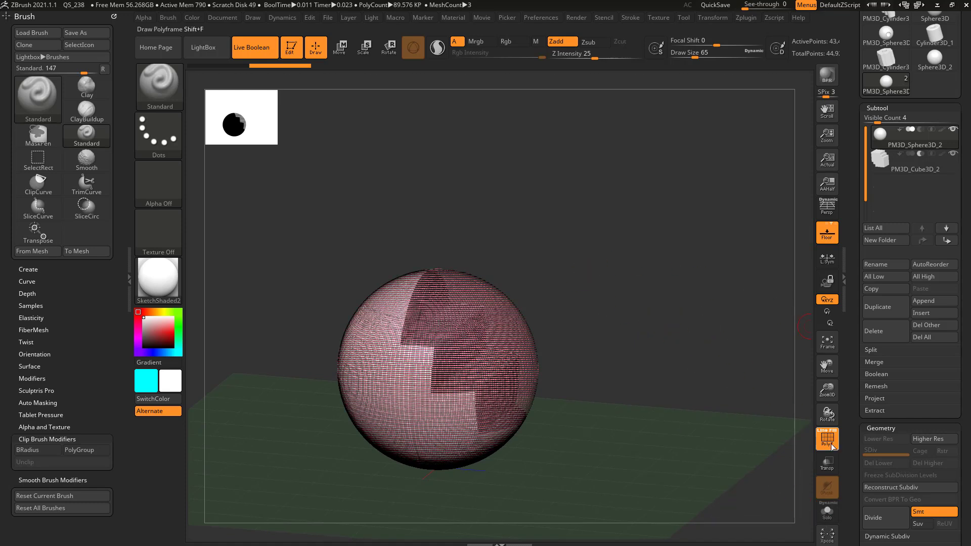
click(826, 438)
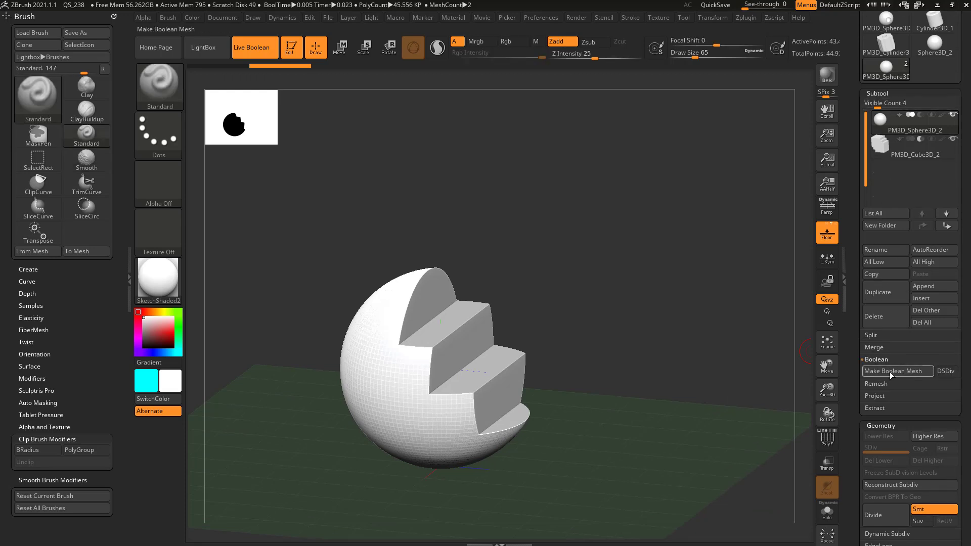
Step: Make a Boolean Mesh, producing a UMesh tool with the triangulated stair-step cut
click(897, 372)
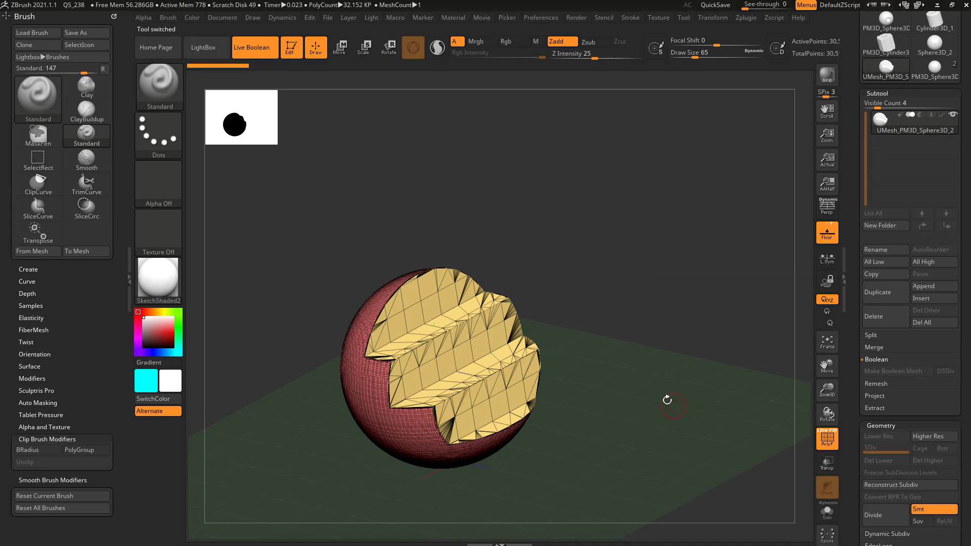
mouse_move(490, 330)
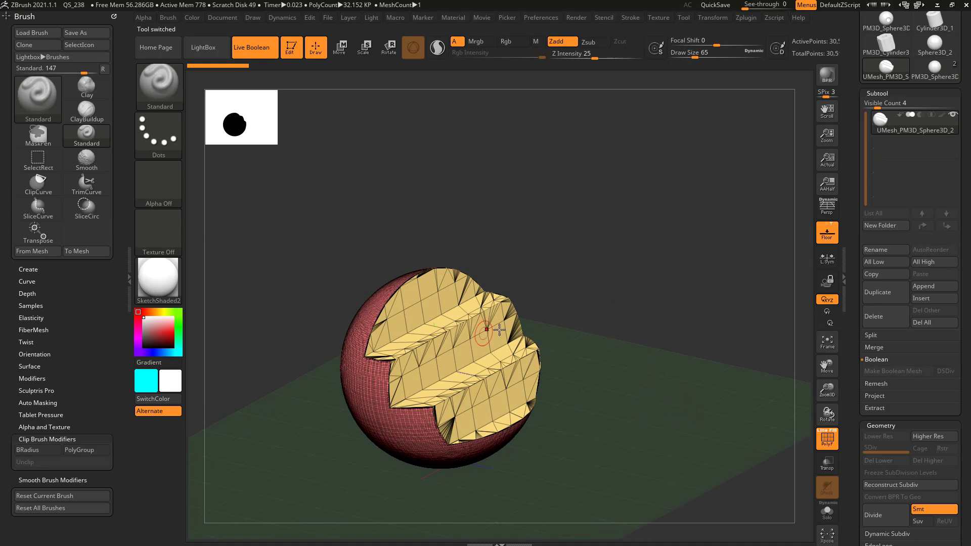
mouse_move(934, 67)
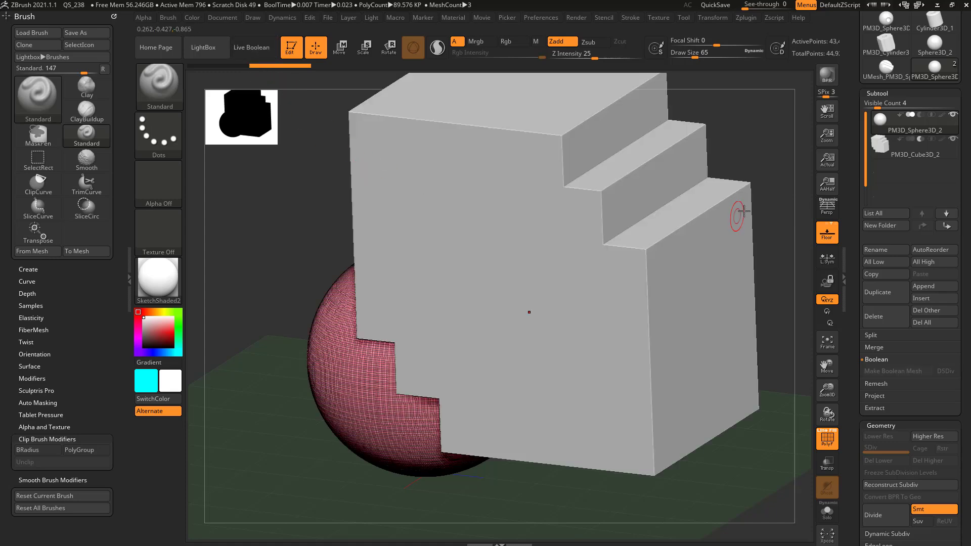
Step: Switch back to the original tool and expand the Subtool Merge subpalette
click(250, 47)
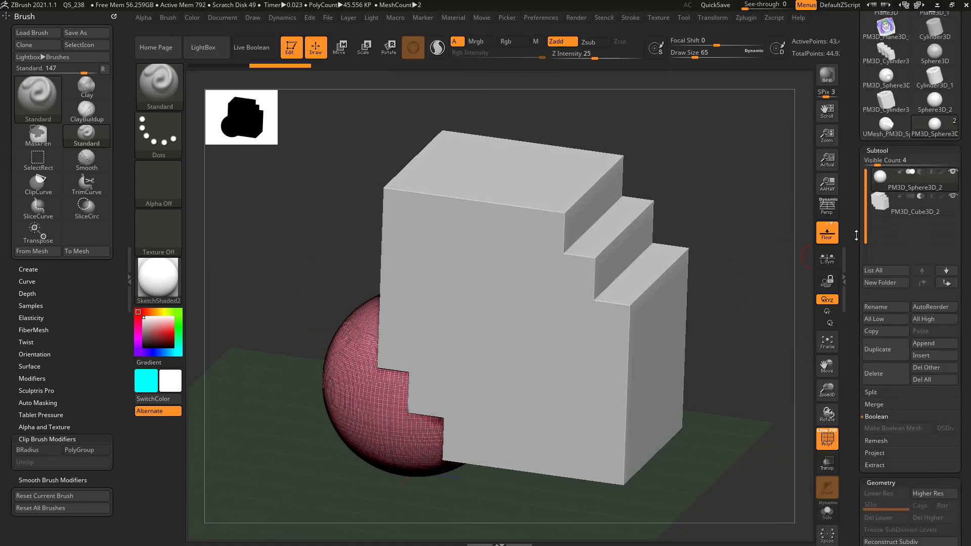
click(873, 355)
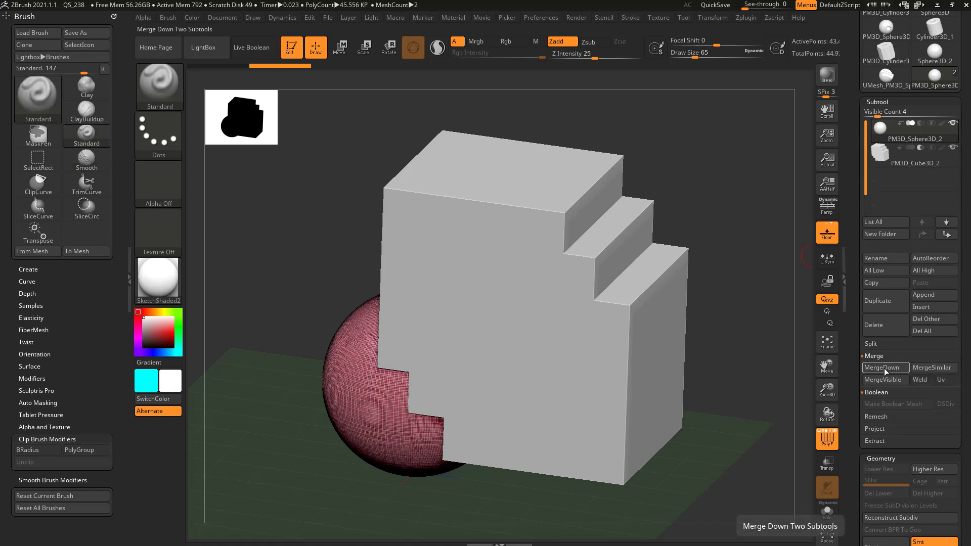
Step: MergeDown the cubes into the sphere subtool, accepting the no-undo warning, and inspect the result
click(883, 367)
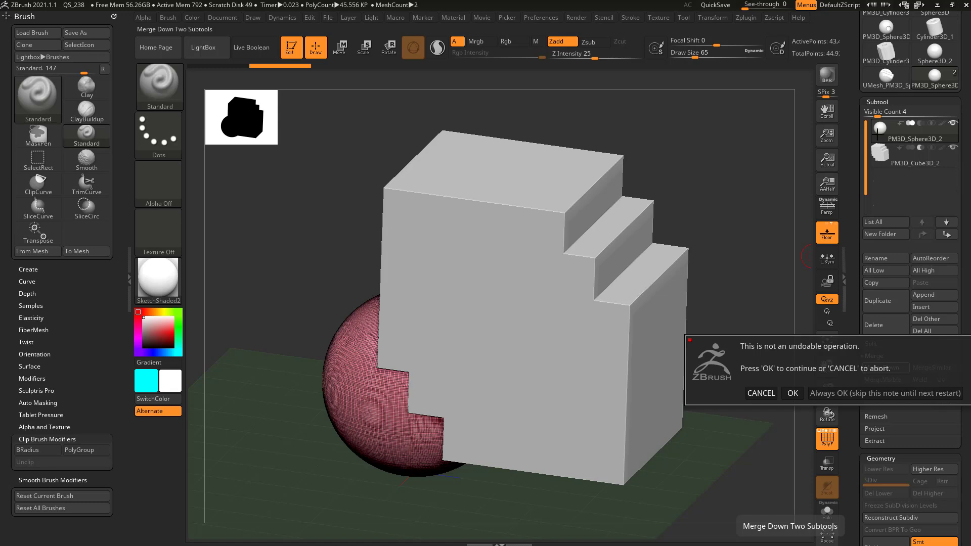
mouse_move(886, 131)
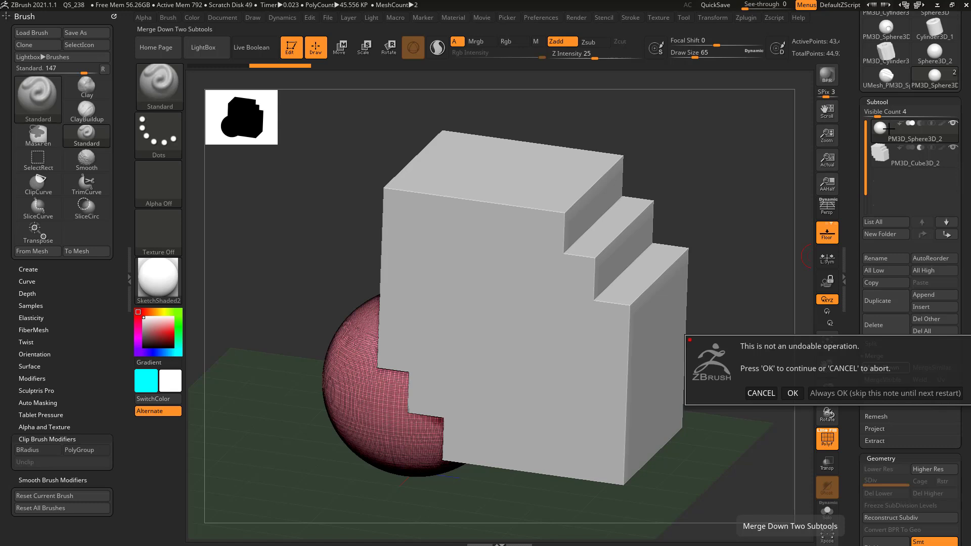
mouse_move(371, 386)
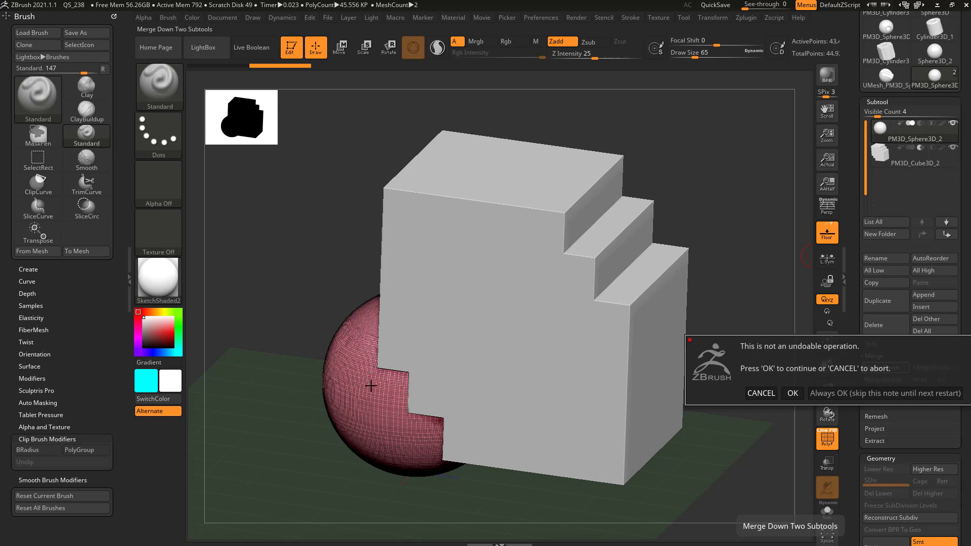
click(793, 394)
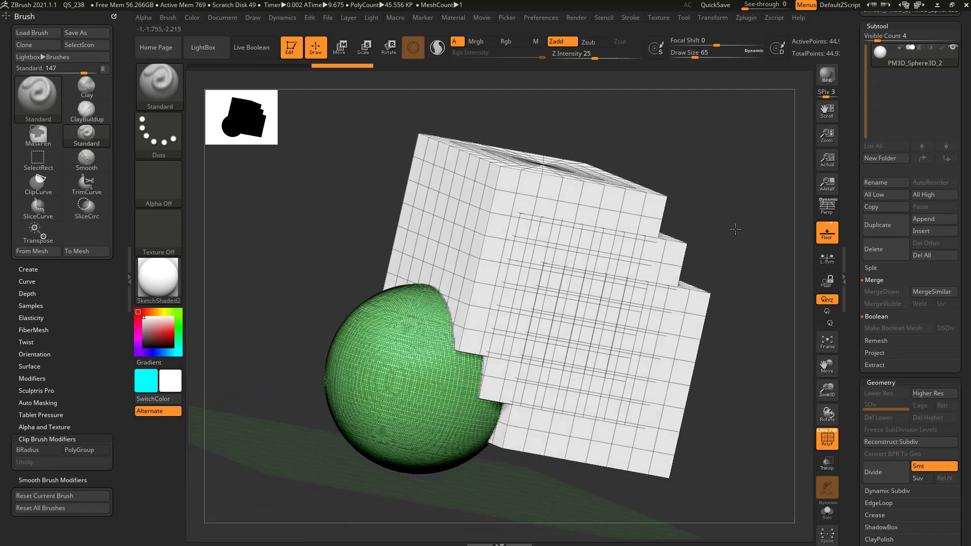
drag(736, 230, 455, 187)
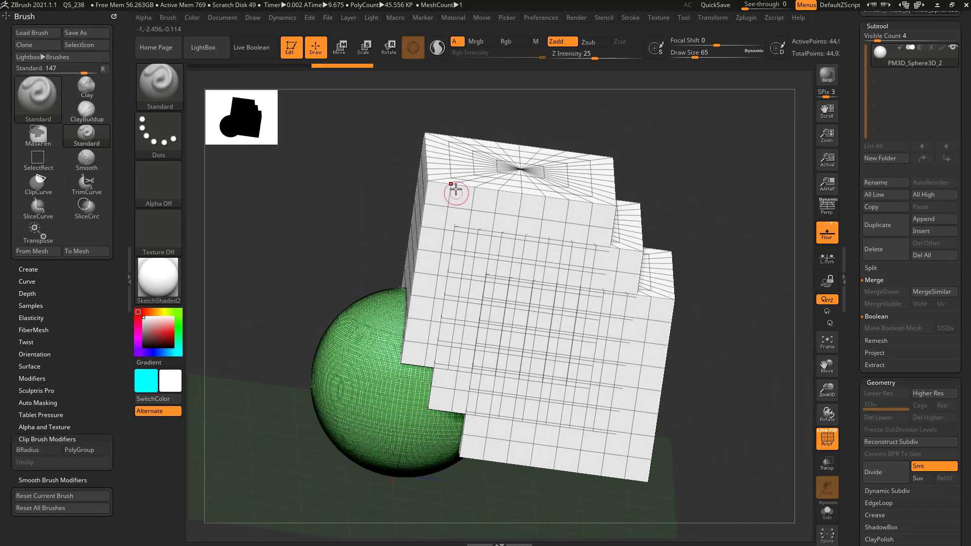